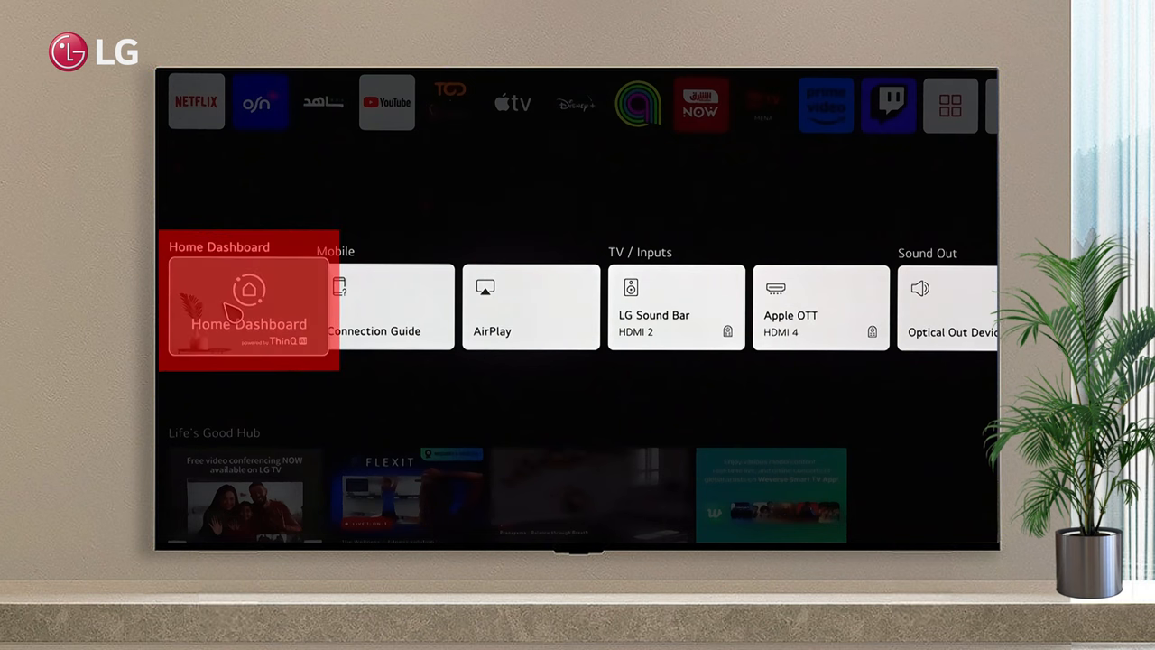
# Select the Home Dashboard card on the home screen to show inputs and devices
pyautogui.click(250, 307)
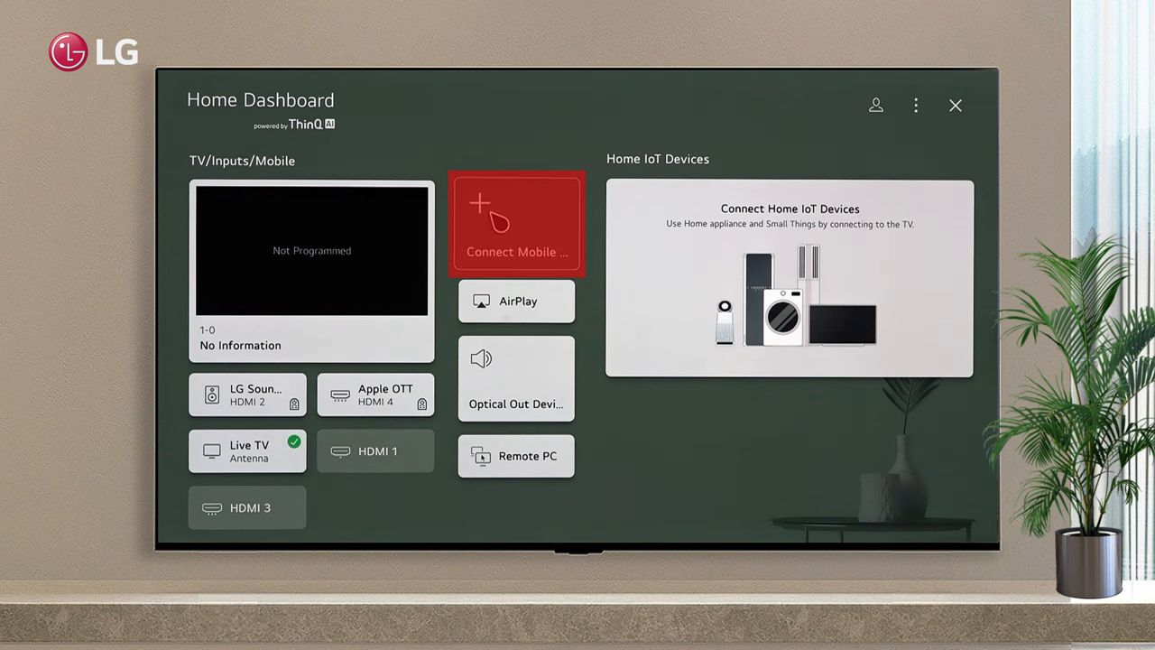
pyautogui.click(516, 224)
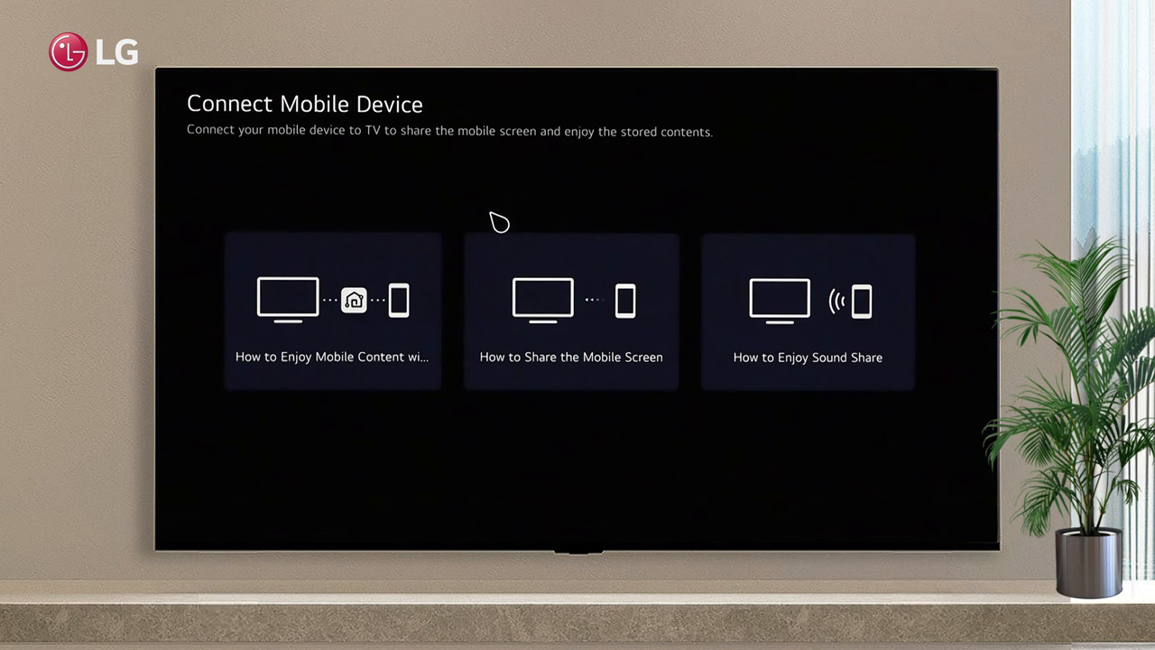
pyautogui.moveTo(542, 298)
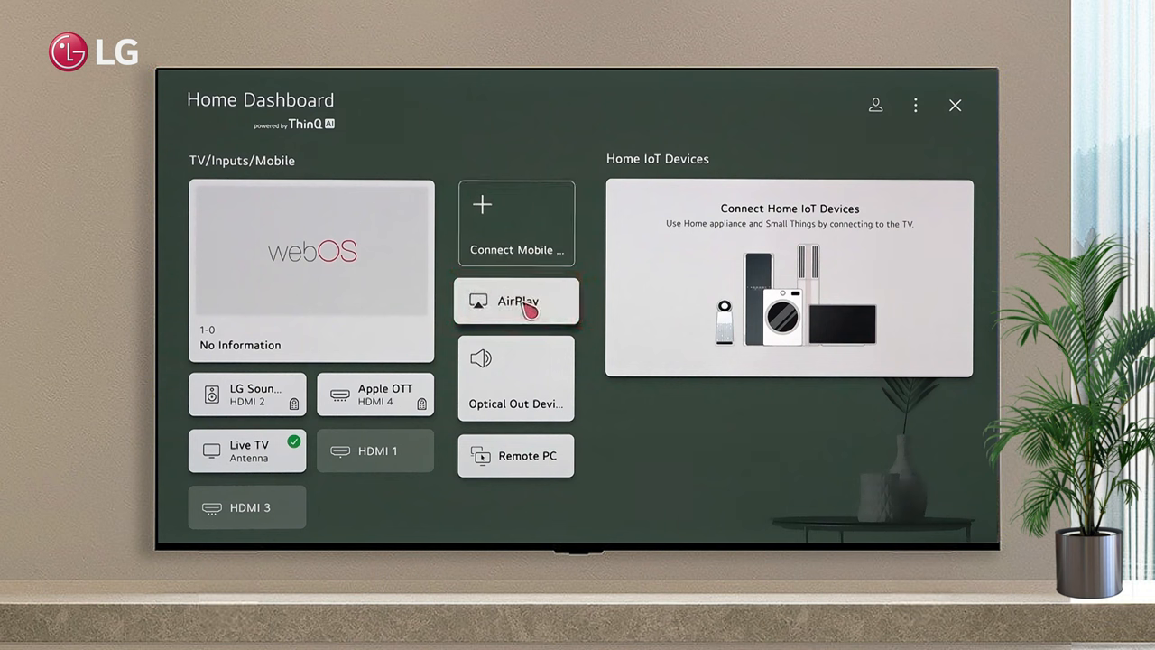
# View the AirPlay screen with Wi-Fi network and TV name, then move to Sound Out
pyautogui.click(516, 300)
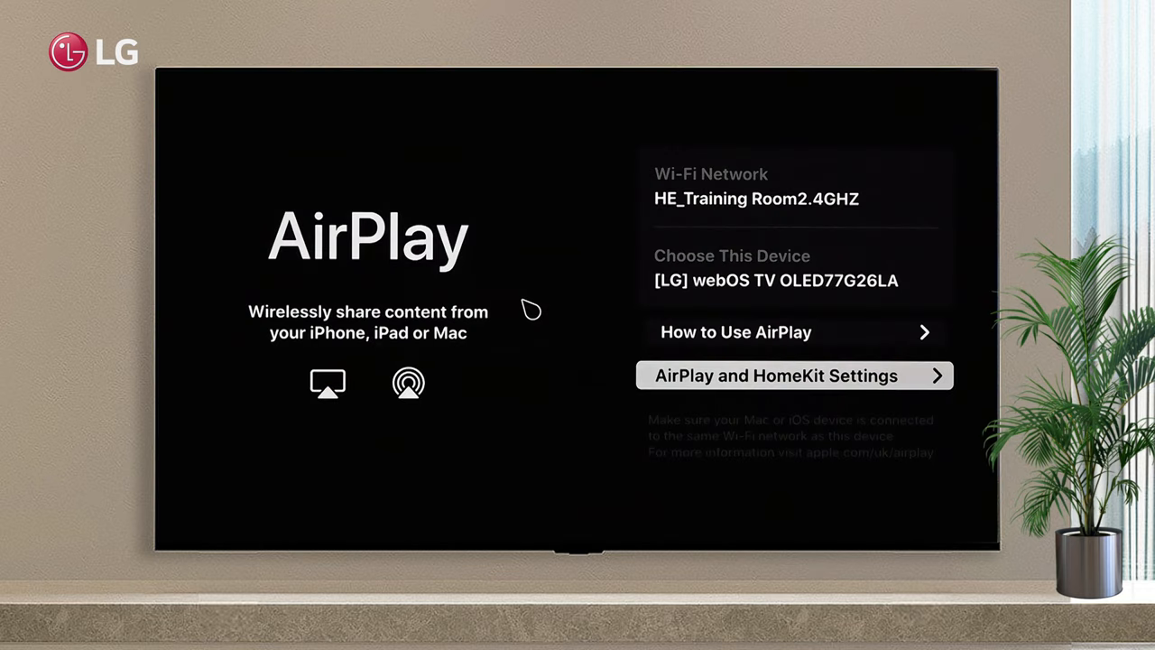
pyautogui.click(777, 375)
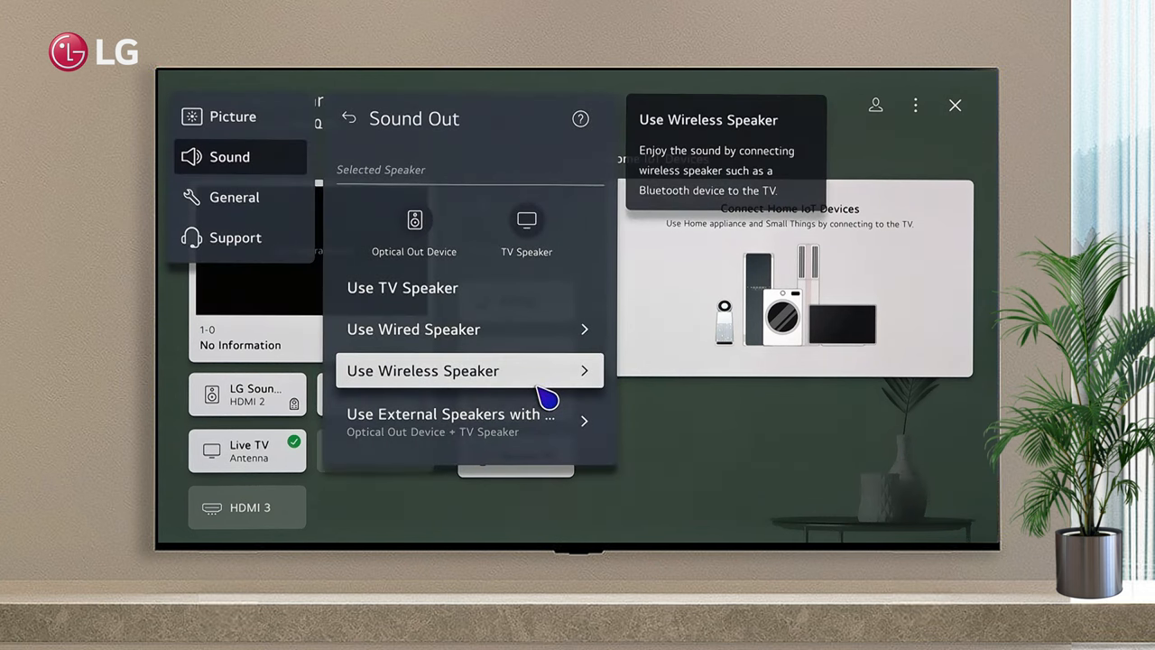
# Close the Sound Out options, view the Connect to remote PC form and cancel it
pyautogui.click(348, 120)
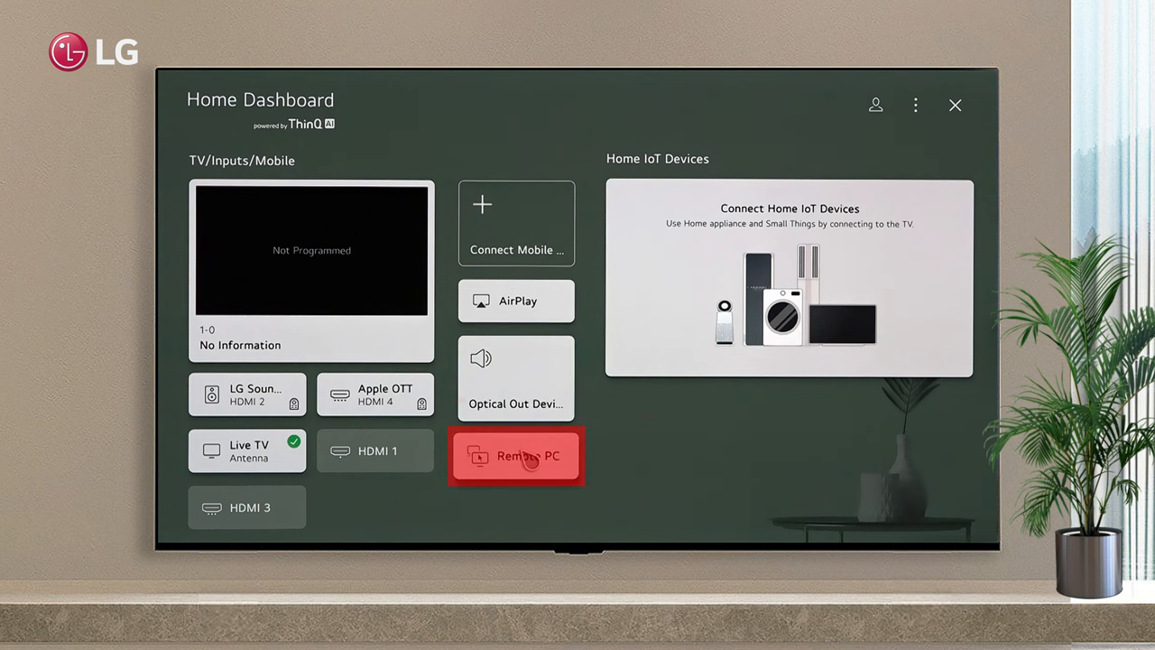
pyautogui.click(516, 455)
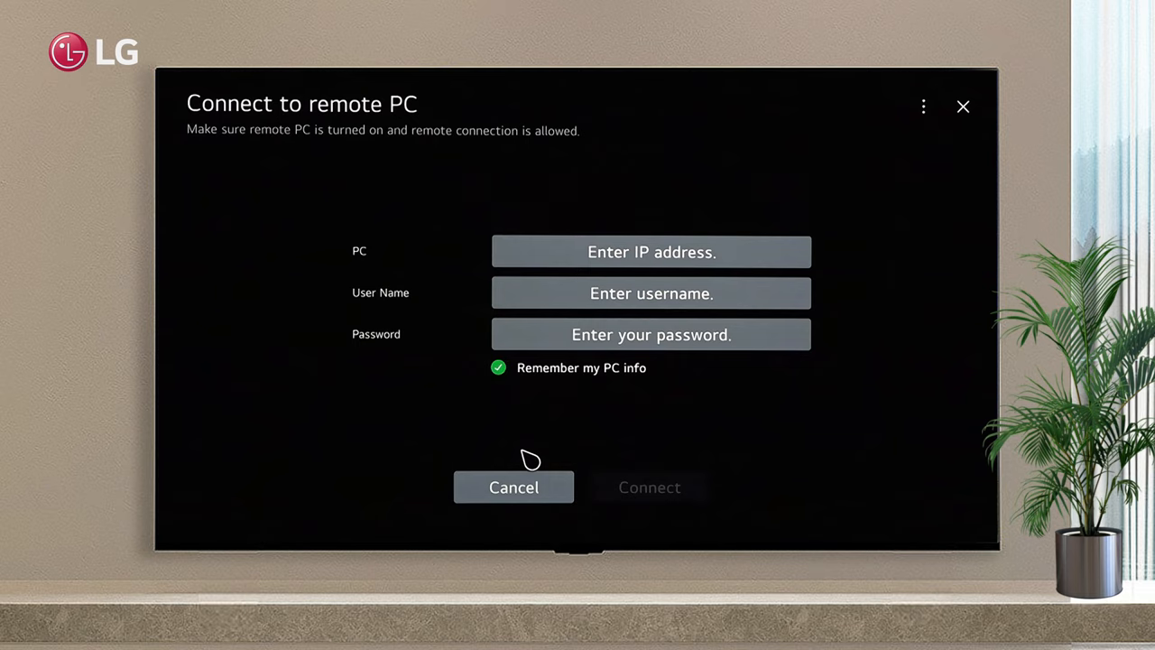
pyautogui.click(513, 488)
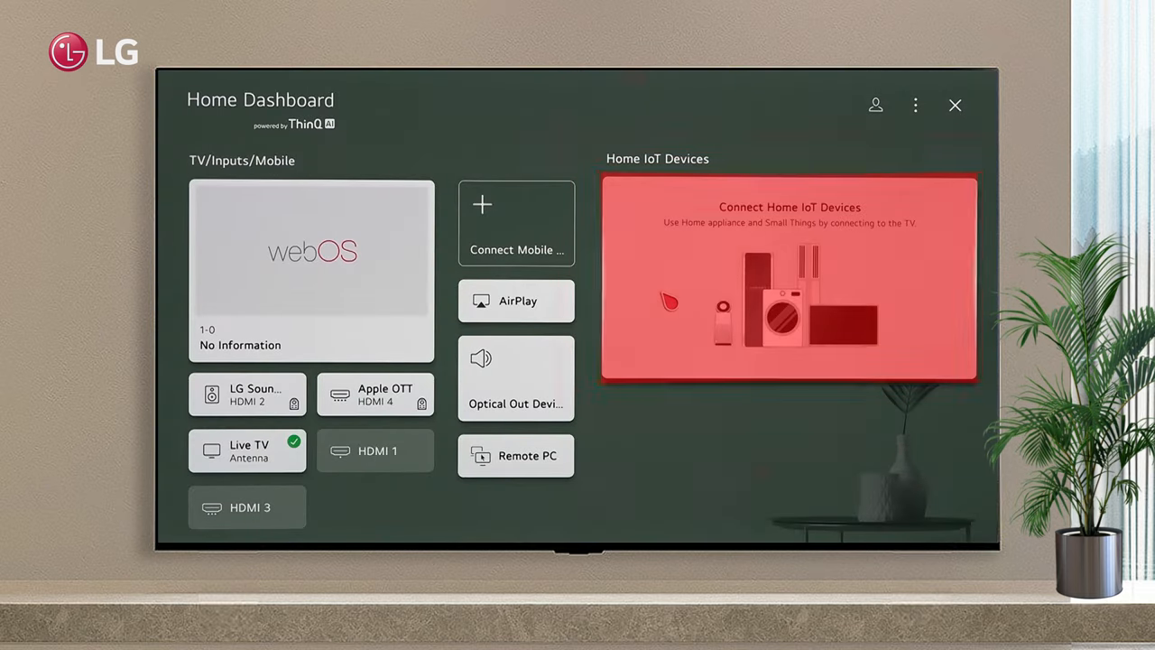
pyautogui.click(787, 278)
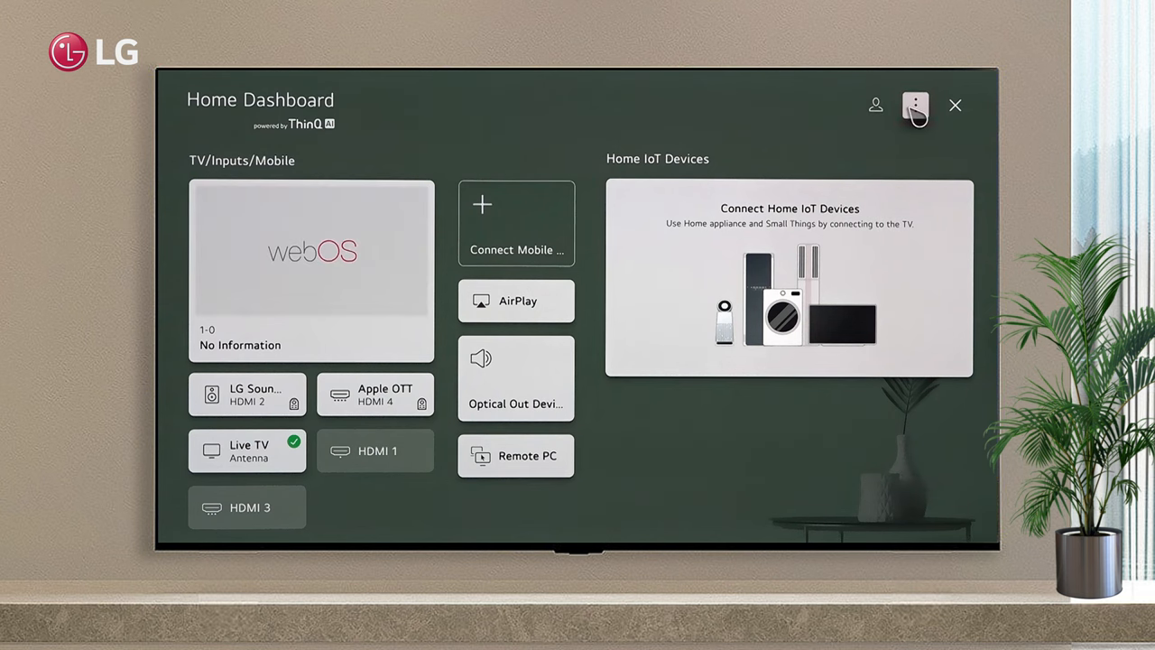
pyautogui.click(915, 105)
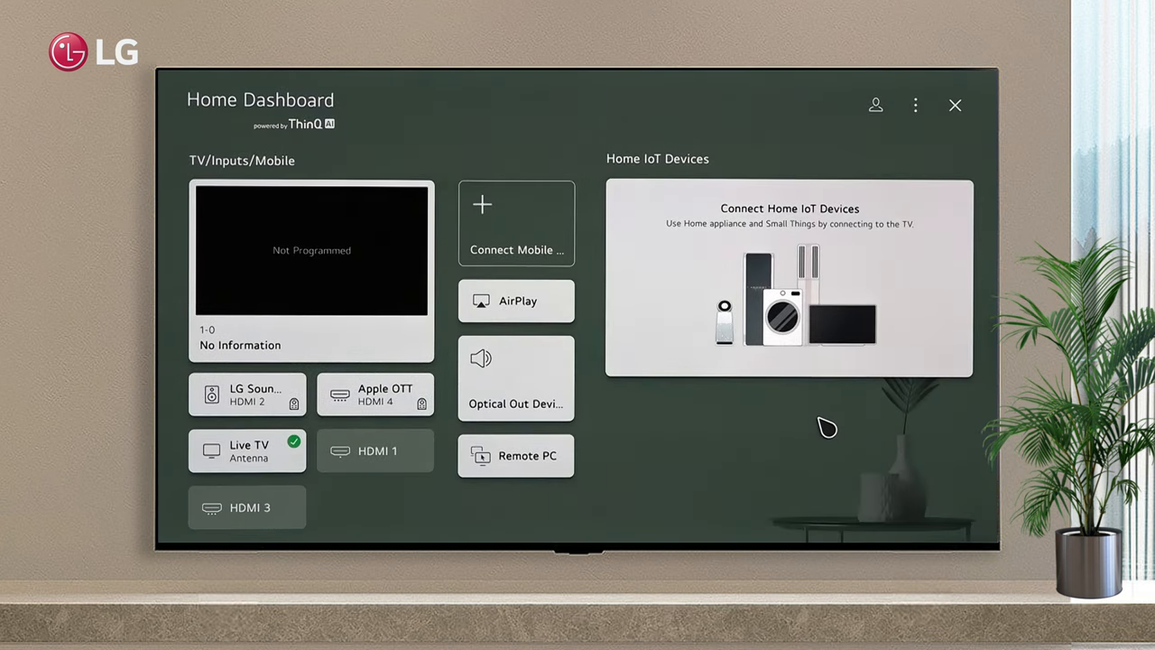
pyautogui.moveTo(955, 105)
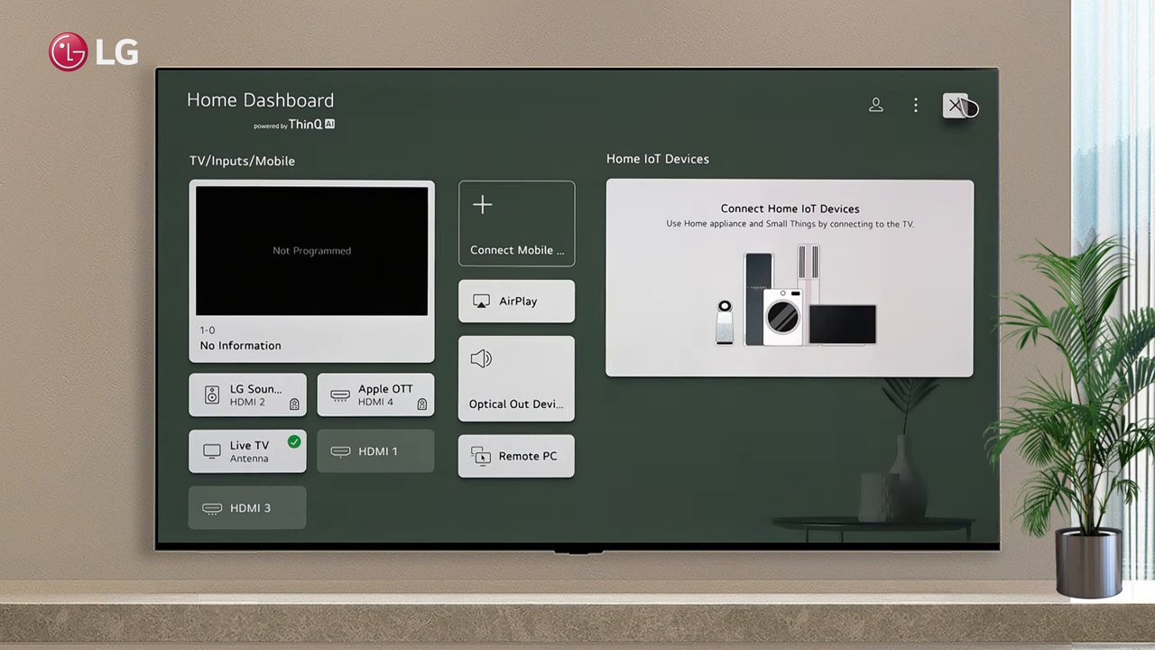